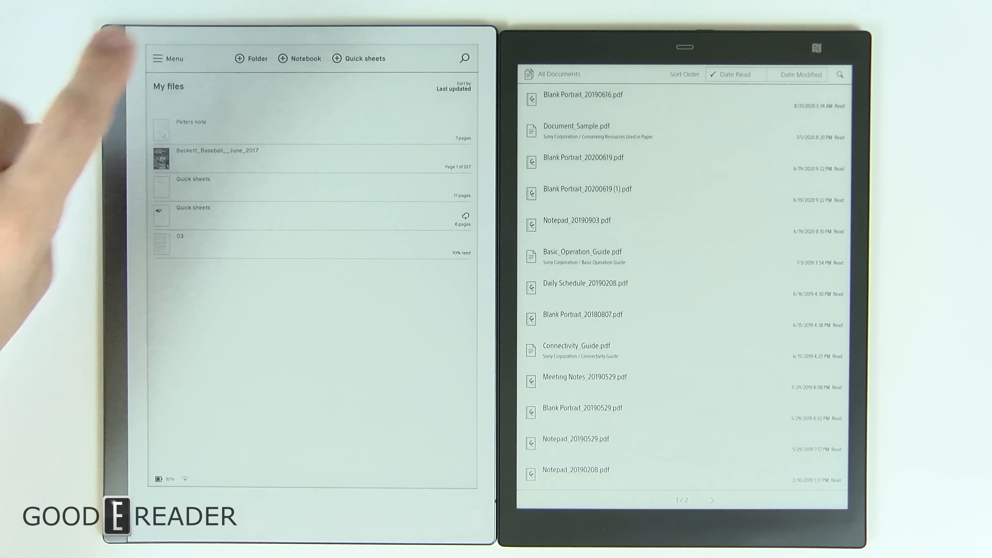
# Create and open a new blank notebook from My files
pyautogui.click(176, 58)
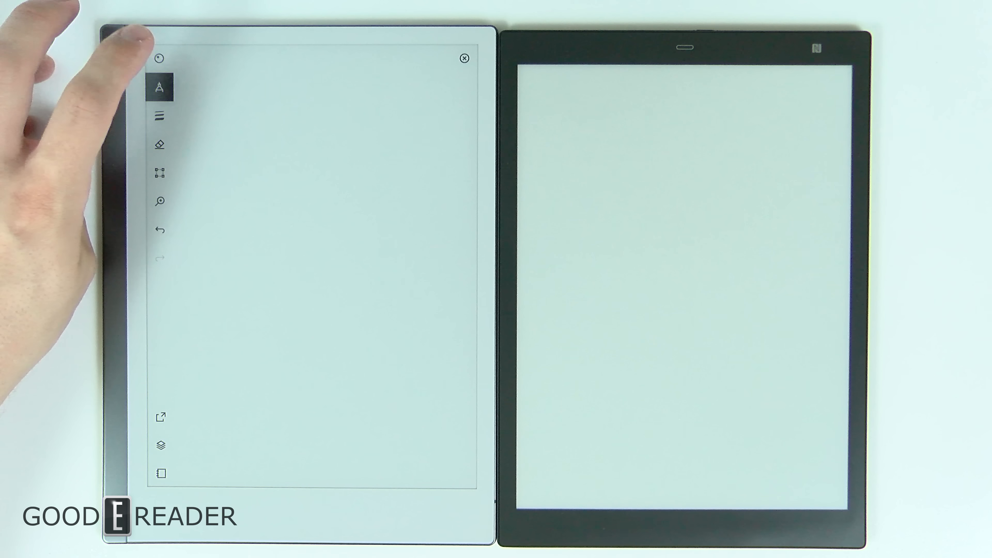
# Draw test strokes with Fineliner and Pencil, then thick gray strokes via the stroke settings
pyautogui.click(160, 88)
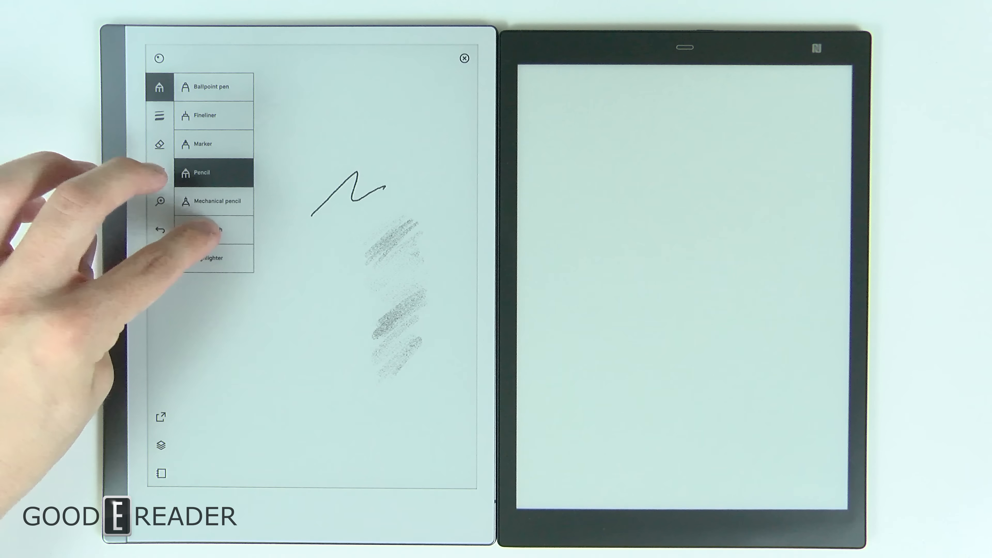
pyautogui.click(202, 172)
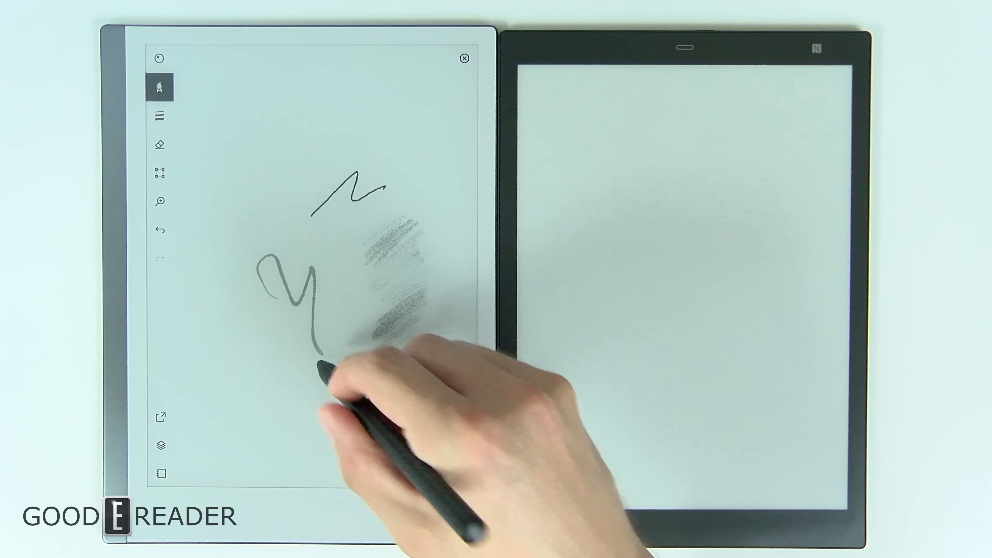
pyautogui.click(160, 116)
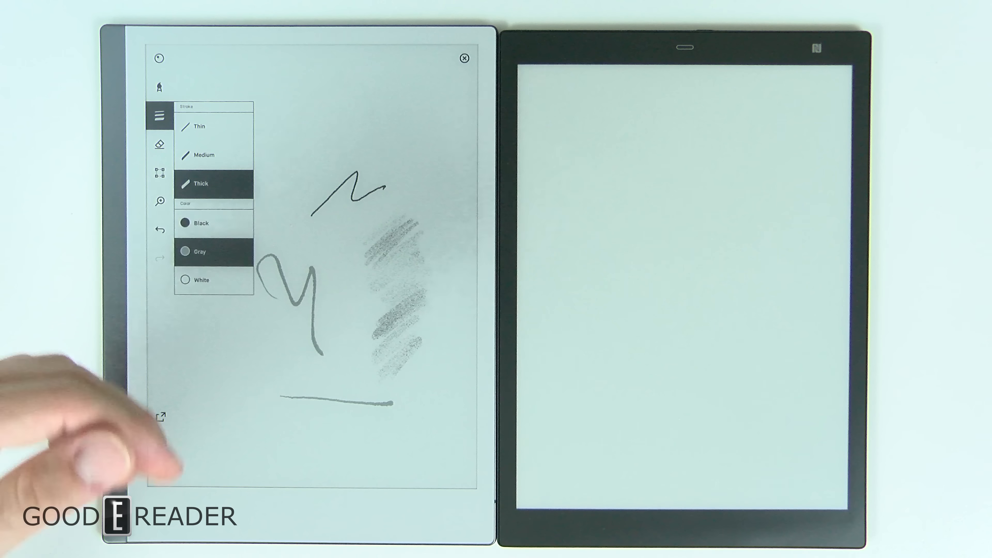
# Erase the test strokes with the eraser and Erase selection, leaving the house line drawing
pyautogui.click(159, 144)
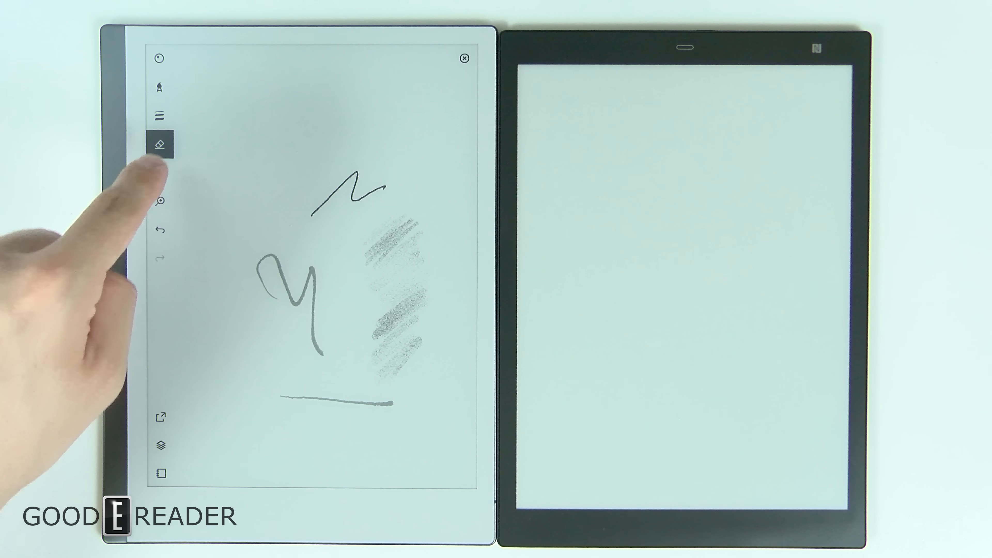
pyautogui.click(162, 144)
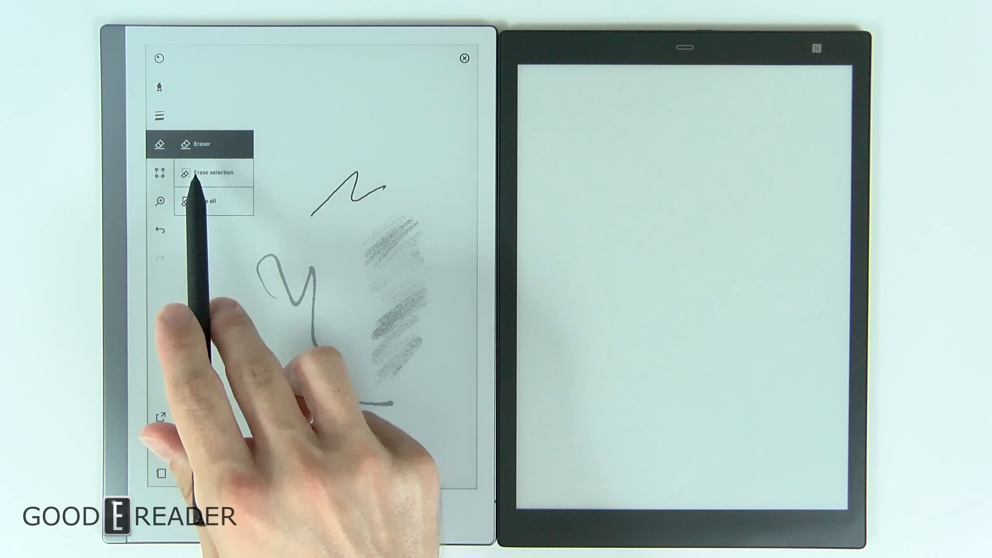
pyautogui.click(213, 173)
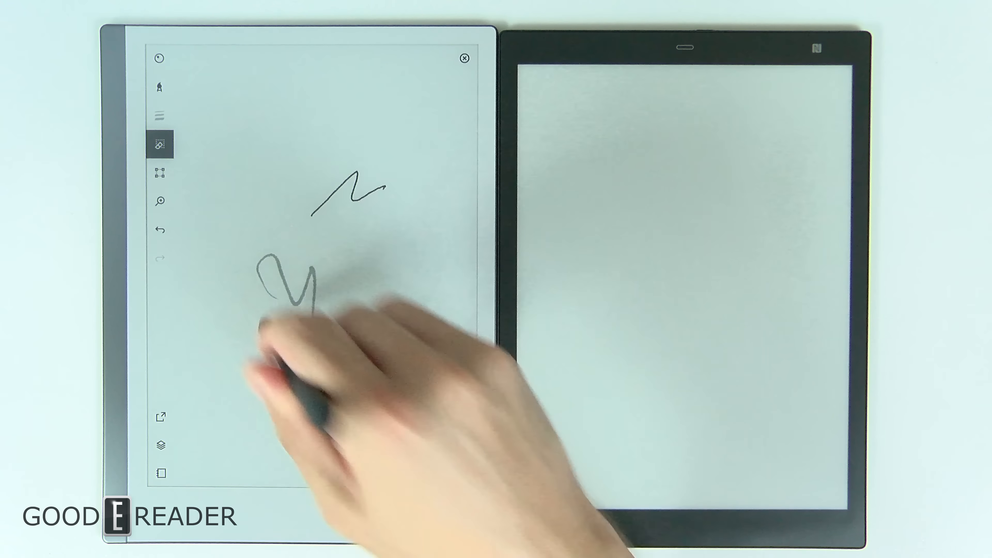
pyautogui.click(160, 143)
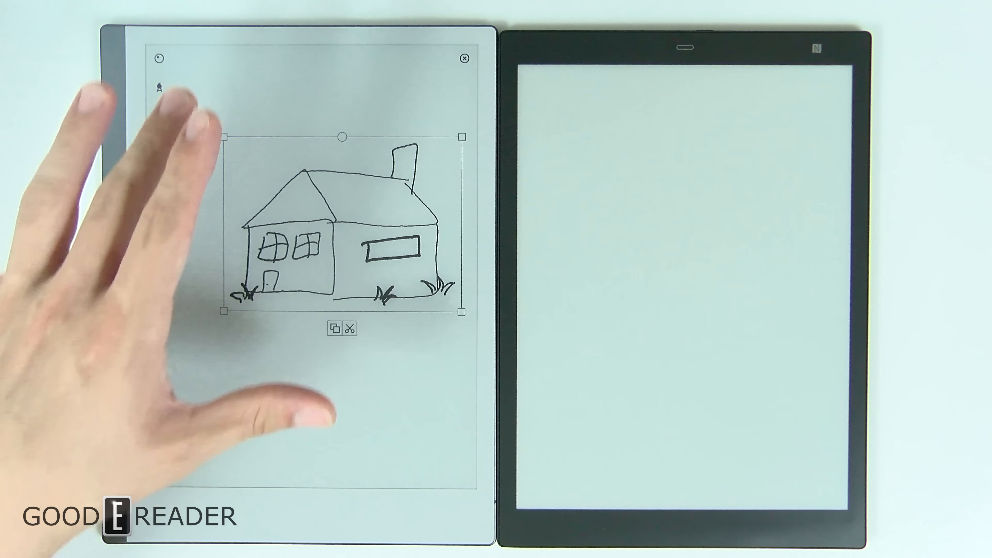
# Copy the selected house, paste it below the original, and zoom in to 500% on the grass
pyautogui.click(338, 329)
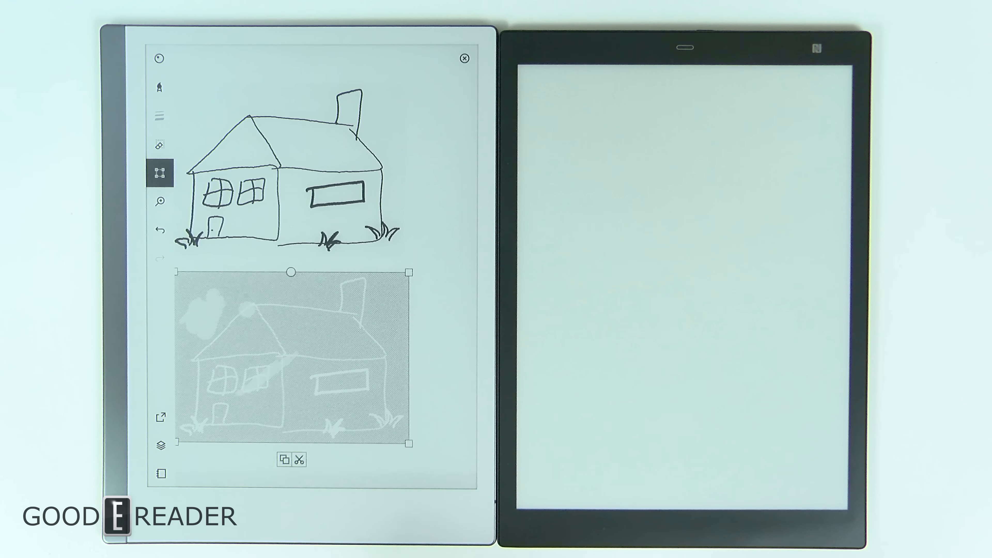
pyautogui.click(283, 460)
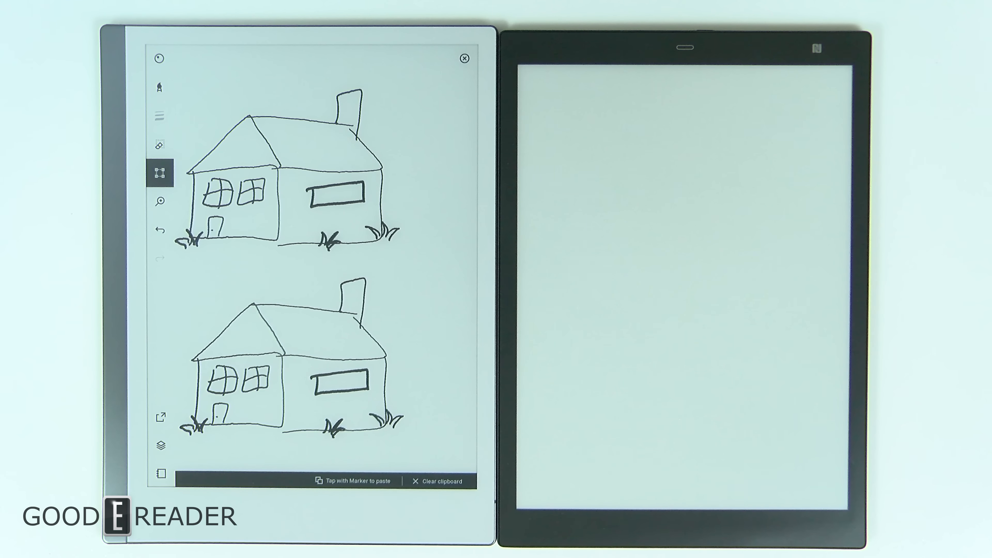
pyautogui.click(161, 203)
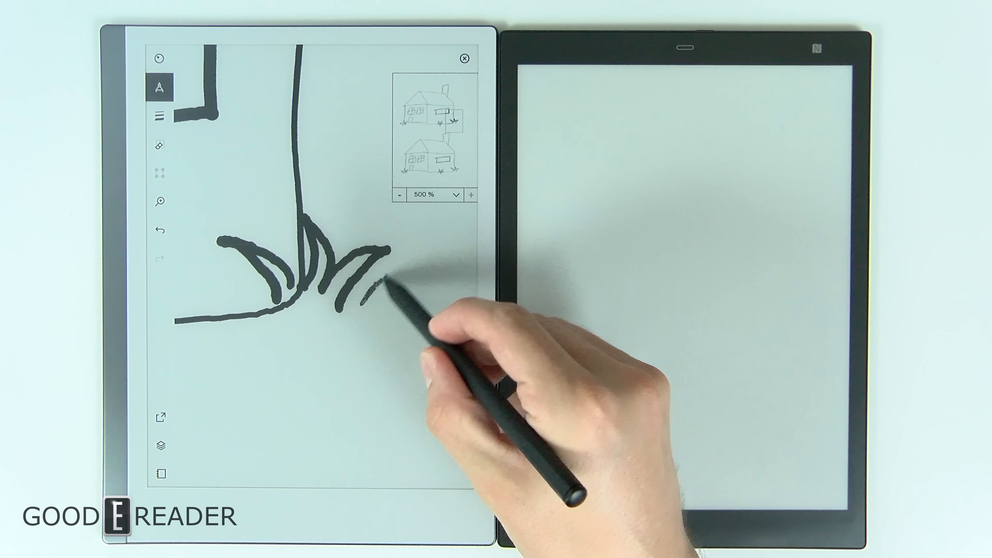
# Add fine grass strokes at the upper house's lower right, then zoom out to the full page
pyautogui.moveTo(379, 284); pyautogui.dragTo(393, 253)
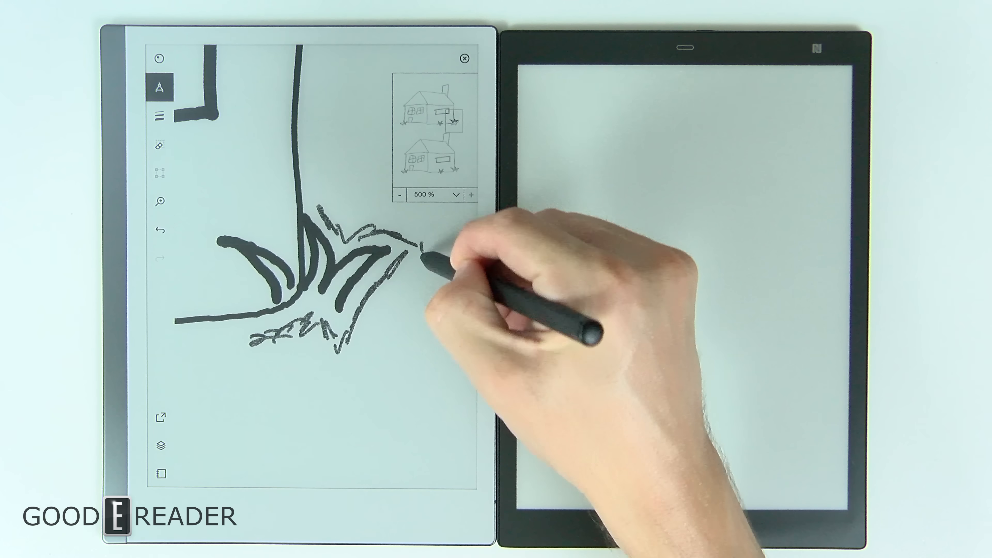
pyautogui.click(161, 201)
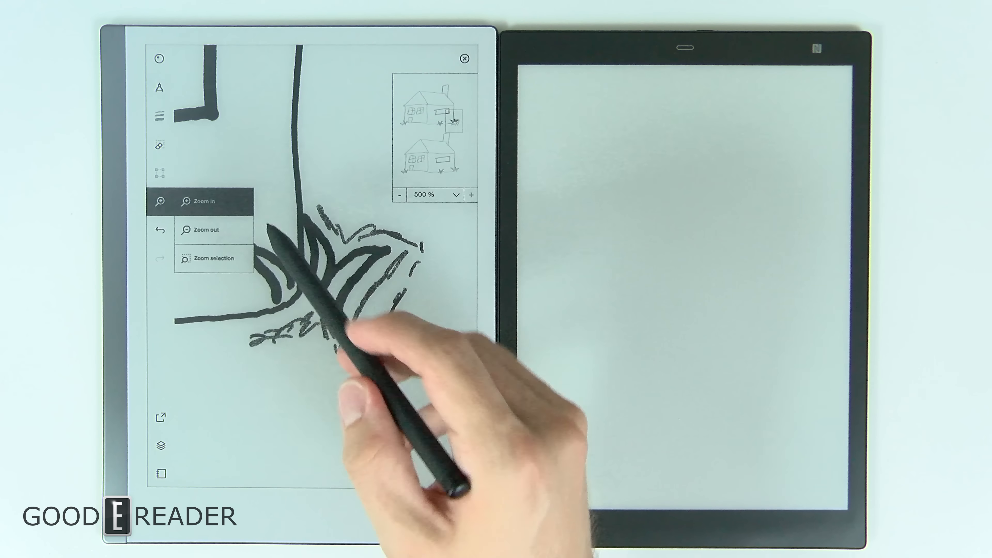
pyautogui.click(205, 229)
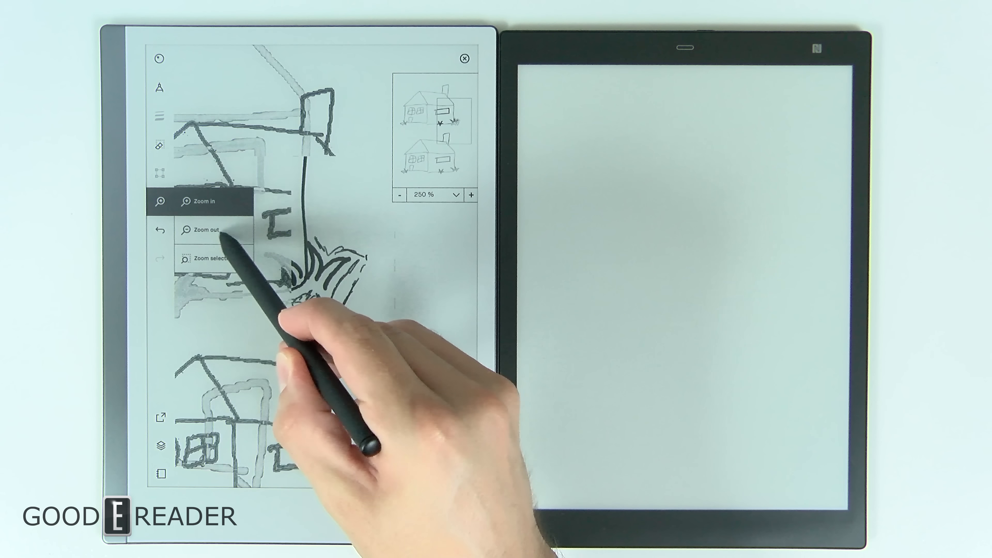
pyautogui.click(203, 229)
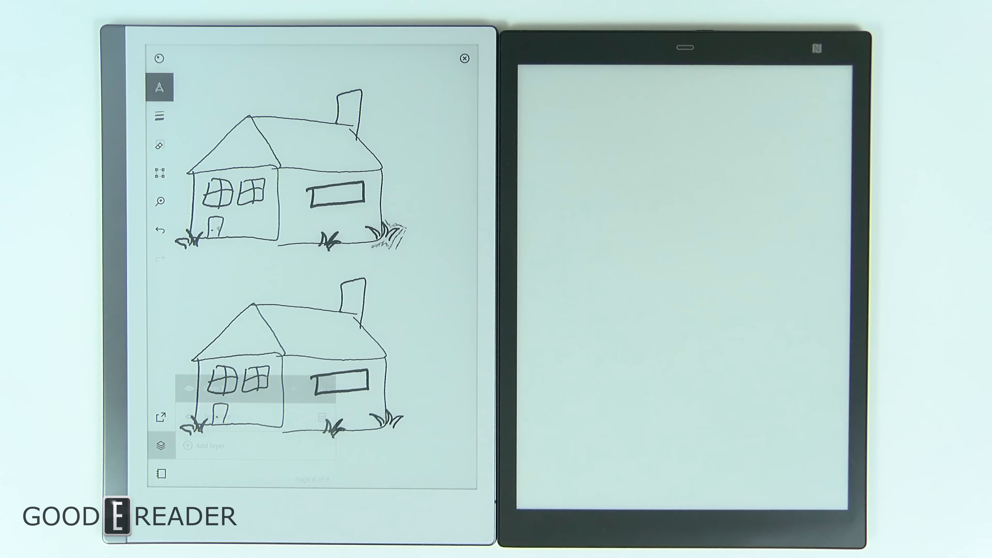
# Add a new layer in the Layers panel, review the house page's layers, and close the panel
pyautogui.click(161, 446)
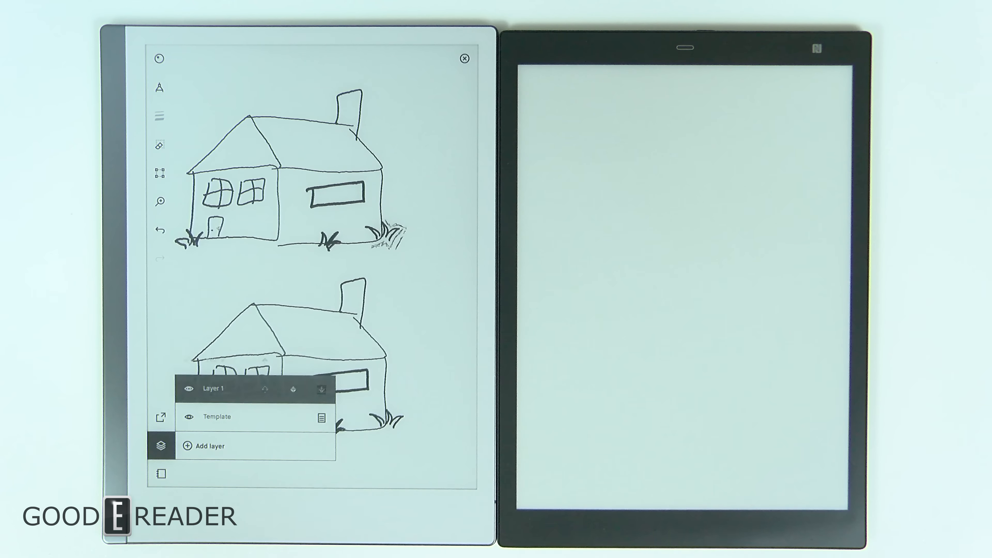
pyautogui.click(207, 446)
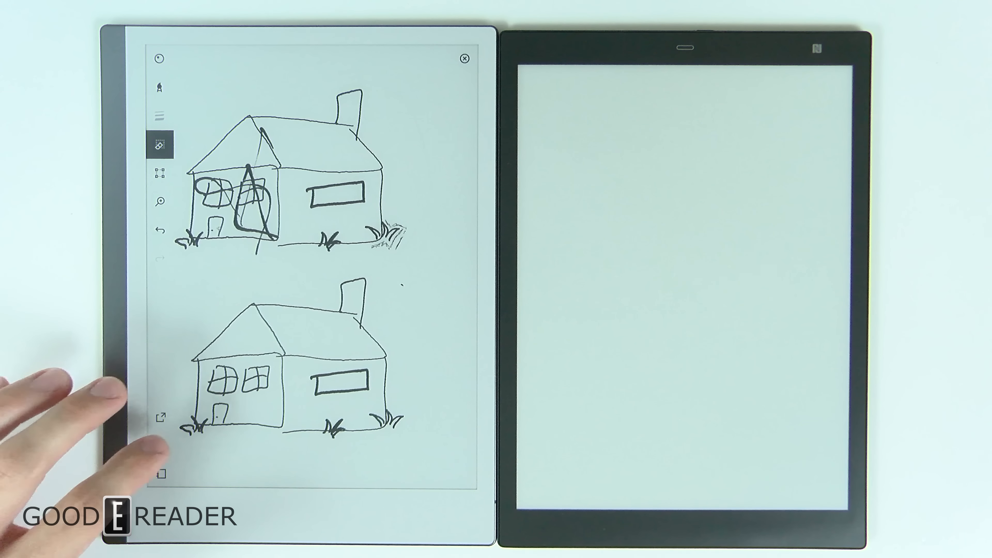
pyautogui.click(161, 432)
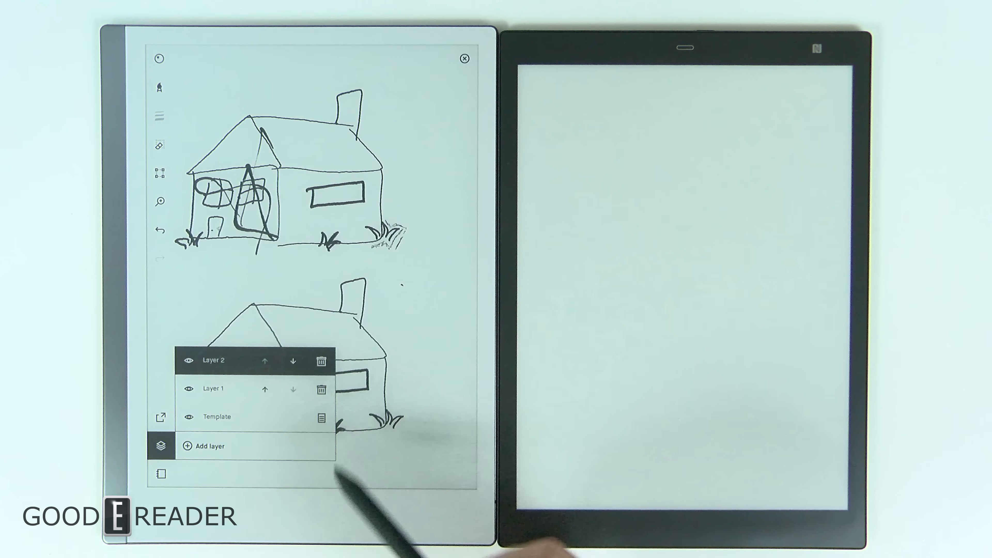
pyautogui.click(322, 360)
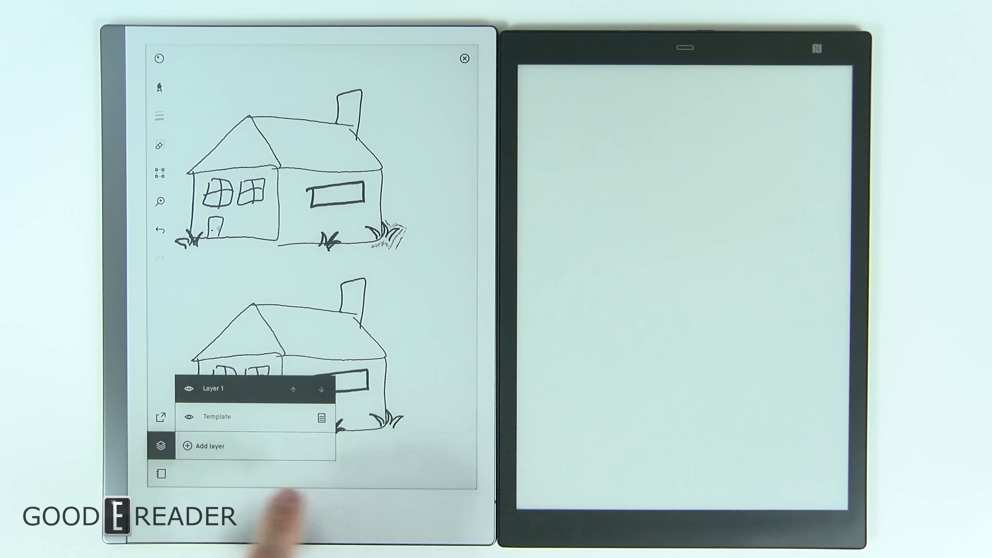
pyautogui.click(160, 144)
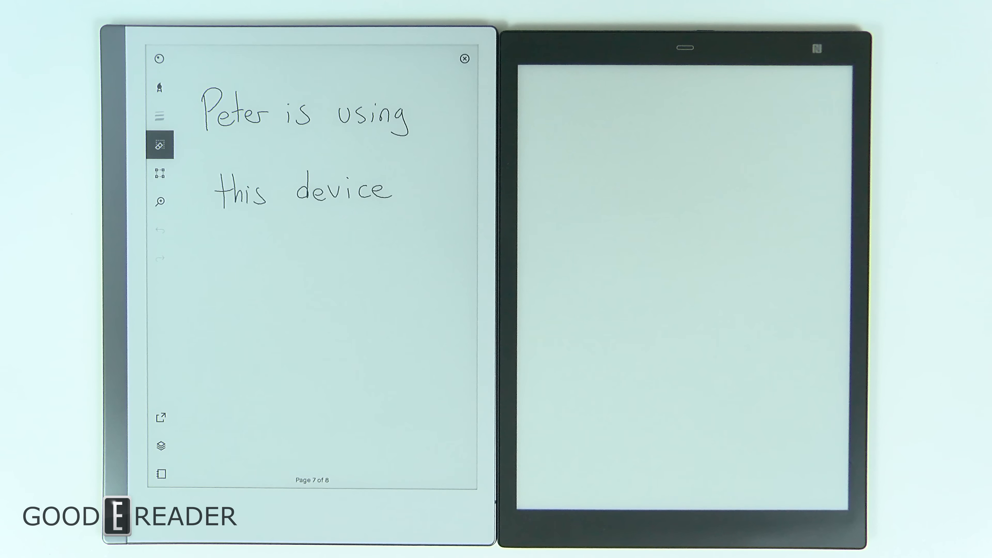
# Choose Convert to text and send from the share menu, then go to Select pages
pyautogui.click(160, 417)
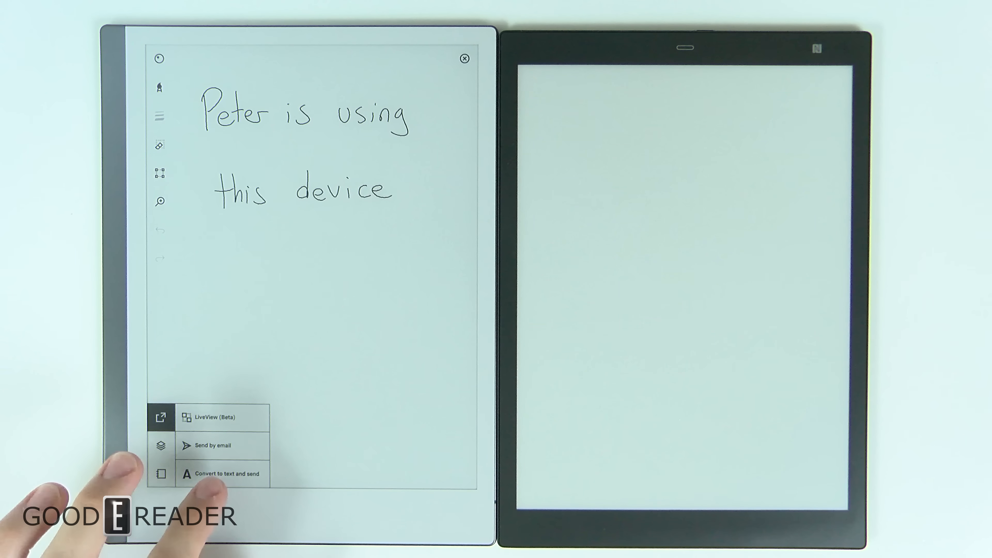
pyautogui.click(222, 473)
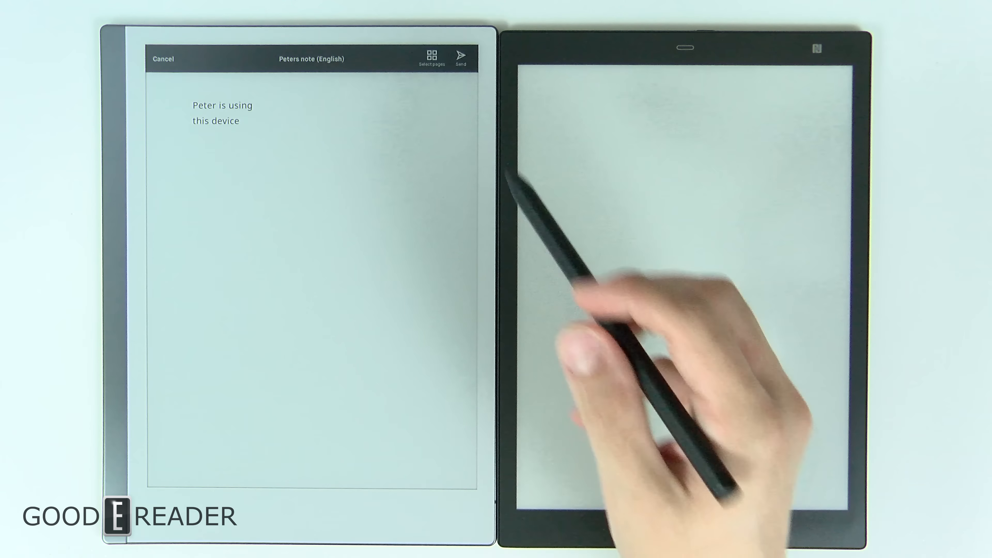
pyautogui.click(431, 58)
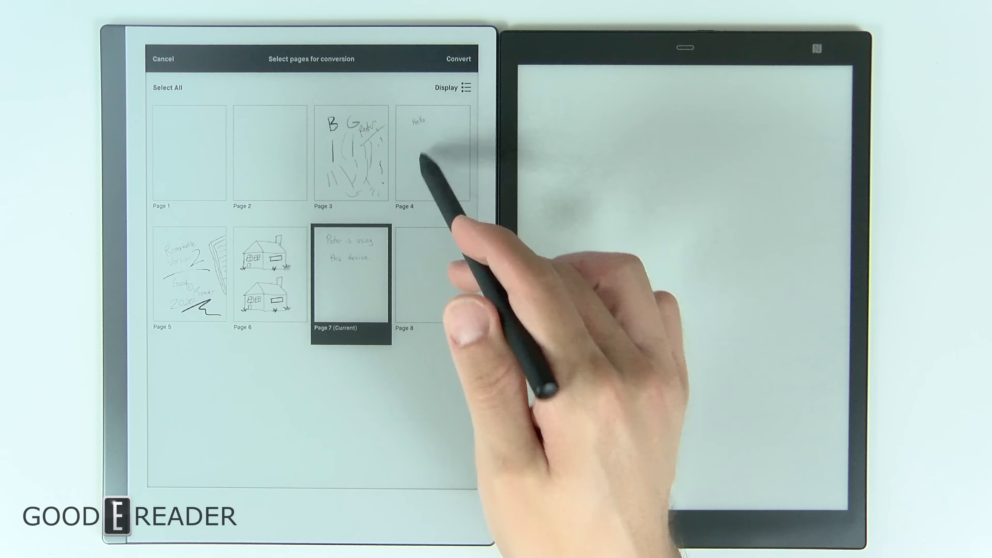
# Add page 4 to the conversion selection alongside page 7 and confirm
pyautogui.click(433, 153)
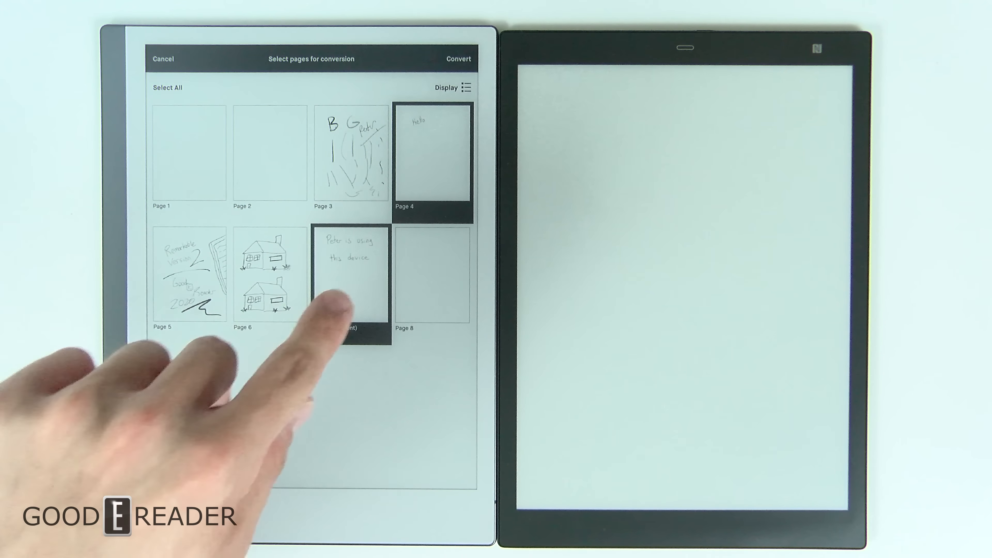
pyautogui.click(459, 58)
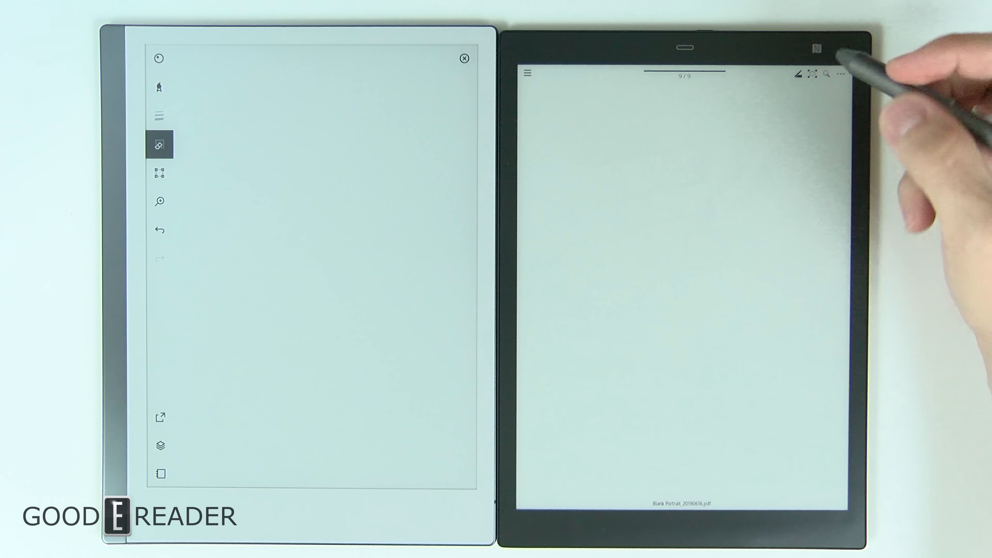
# Set the pen thickness and draw a rough shape, three X marks and a scribble
pyautogui.click(800, 74)
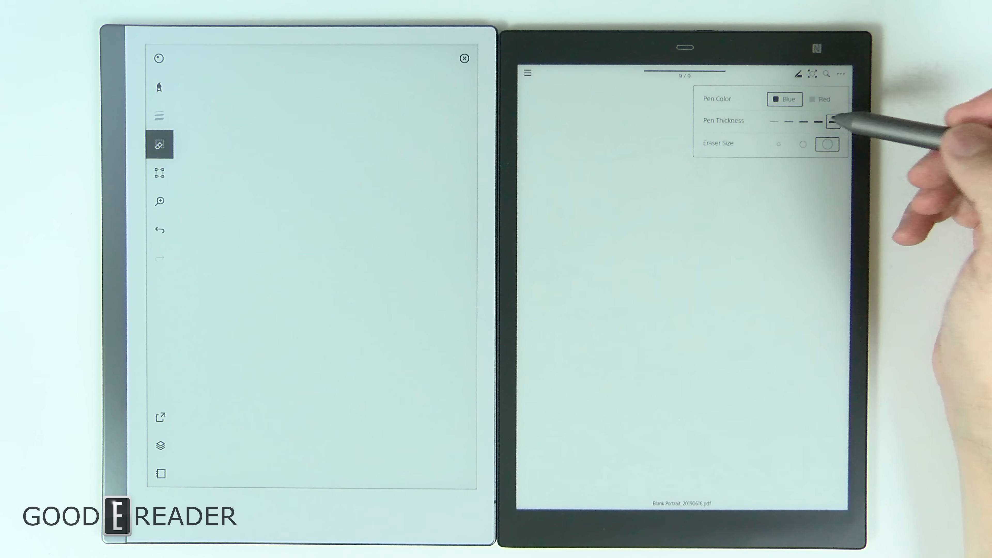
pyautogui.moveTo(652, 184); pyautogui.dragTo(747, 202)
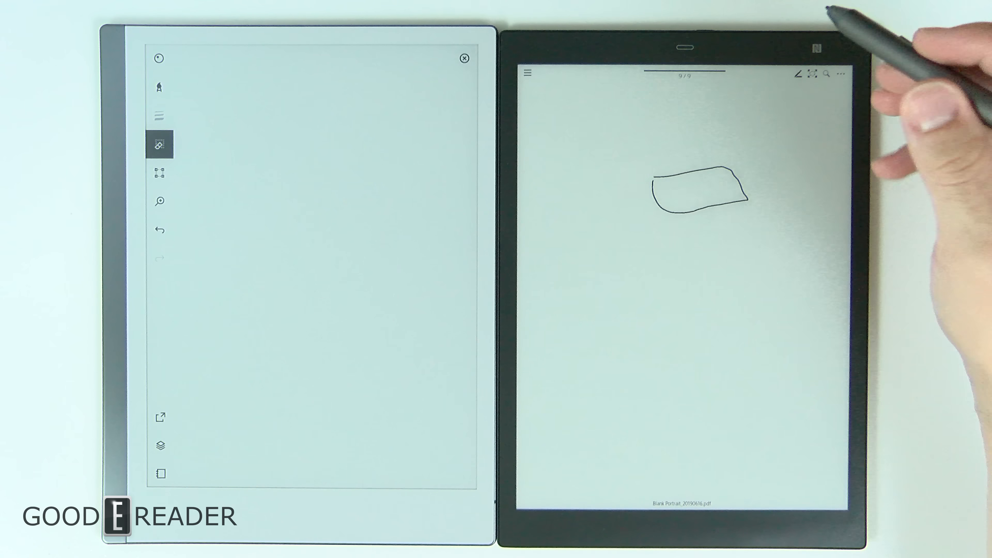
pyautogui.click(798, 74)
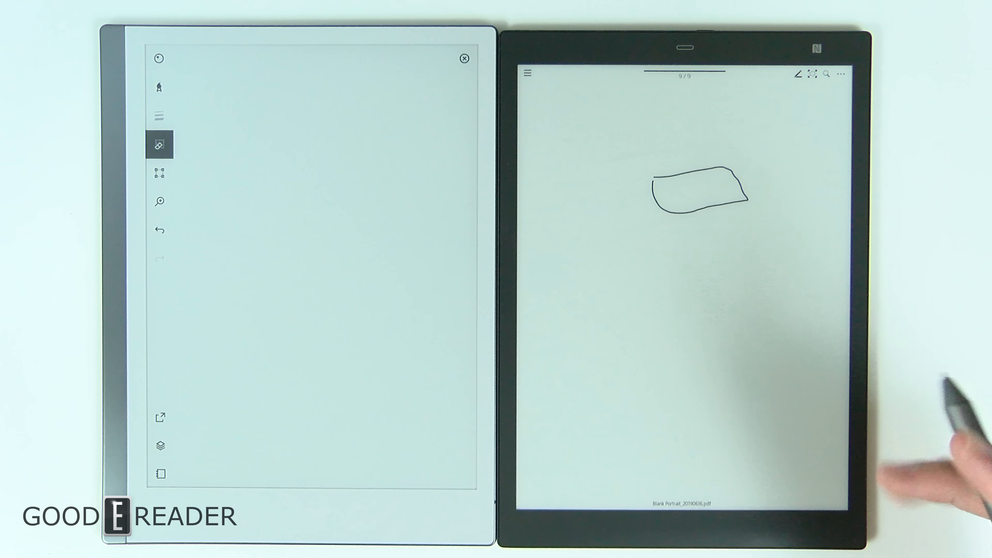
pyautogui.click(801, 73)
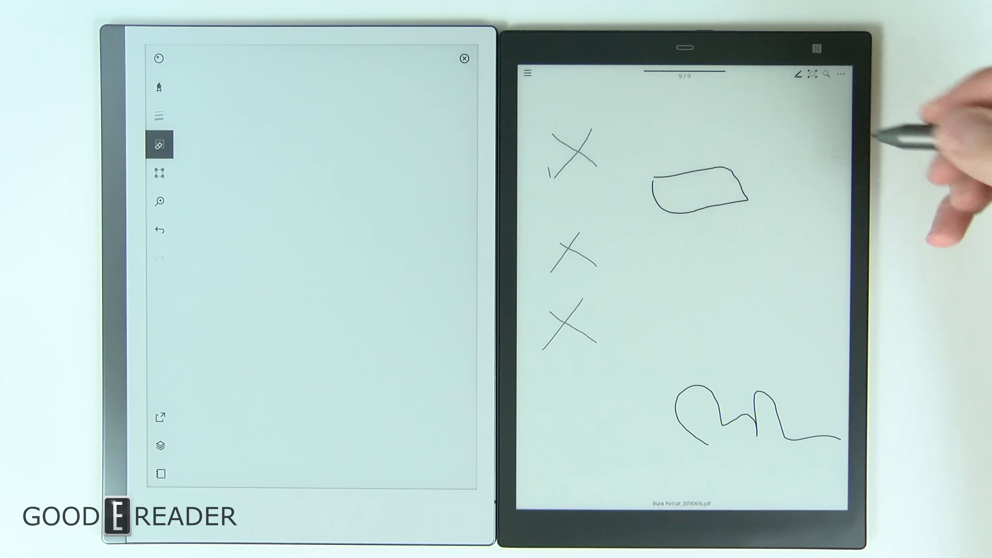
# Erase a stroke from the middle X, then select the house with Area Selection to move it
pyautogui.click(802, 74)
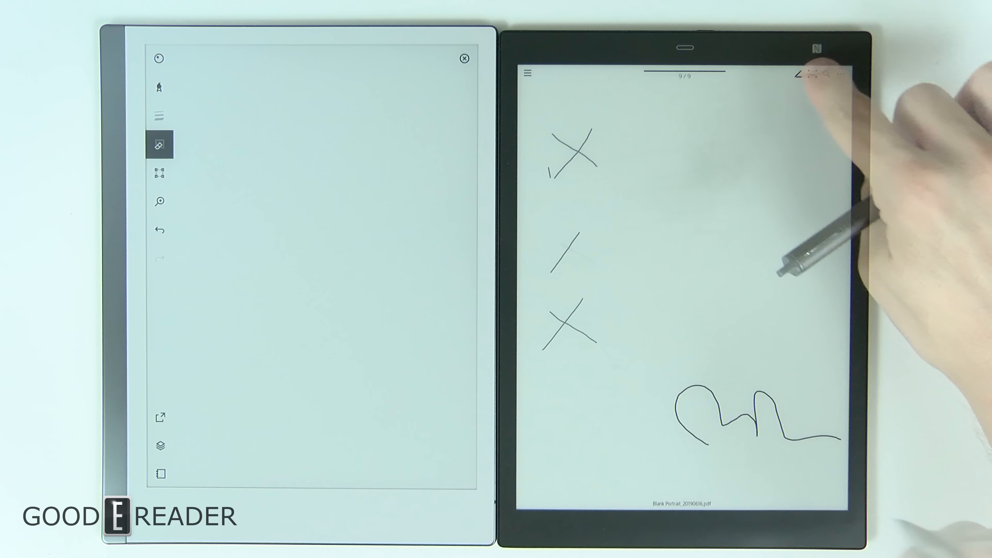
pyautogui.click(822, 74)
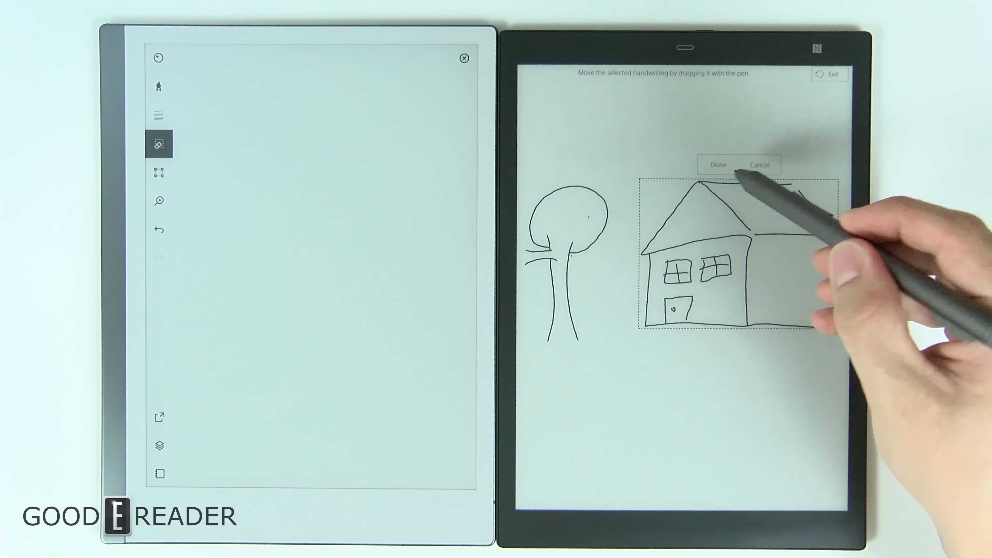
# Area-select the house drawing and move it lower on the page beside the tree
pyautogui.click(718, 164)
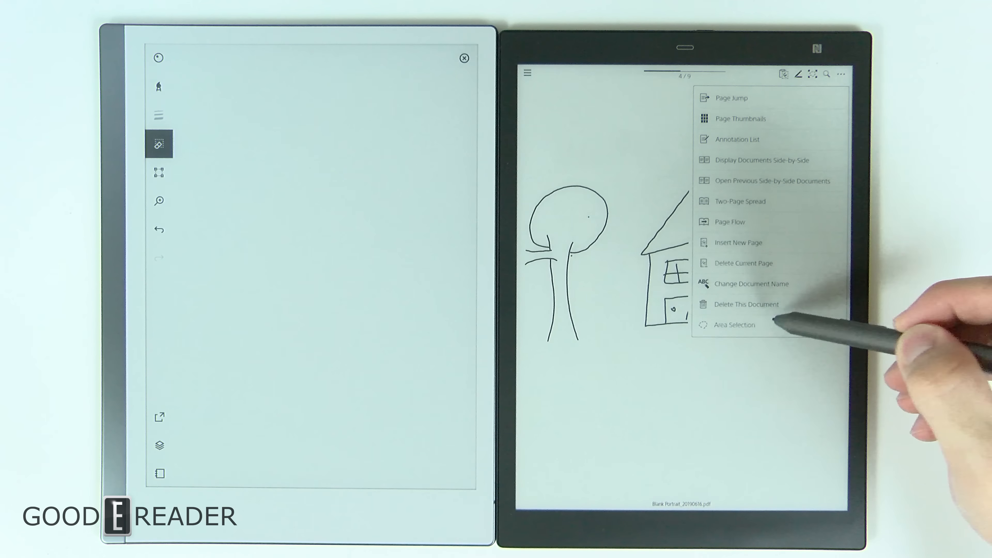
pyautogui.click(734, 325)
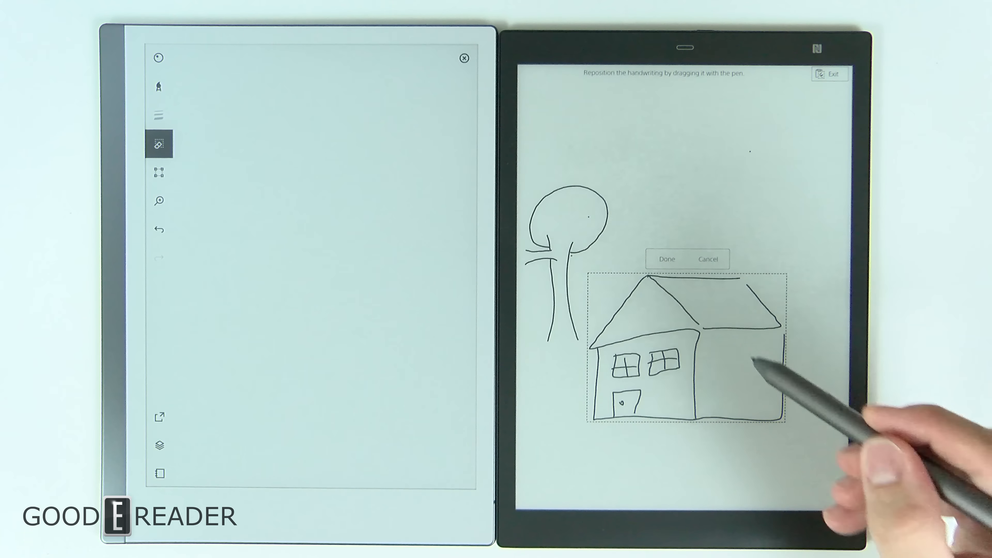
pyautogui.click(666, 259)
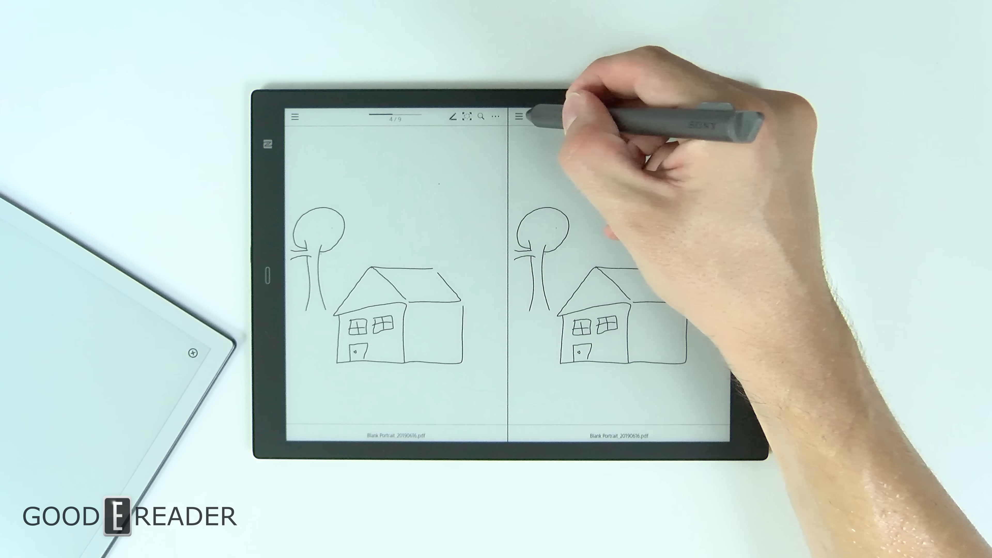
# Show Basic_Operation_Guide.pdf from Recently Read in the right pane beside the drawing
pyautogui.click(519, 117)
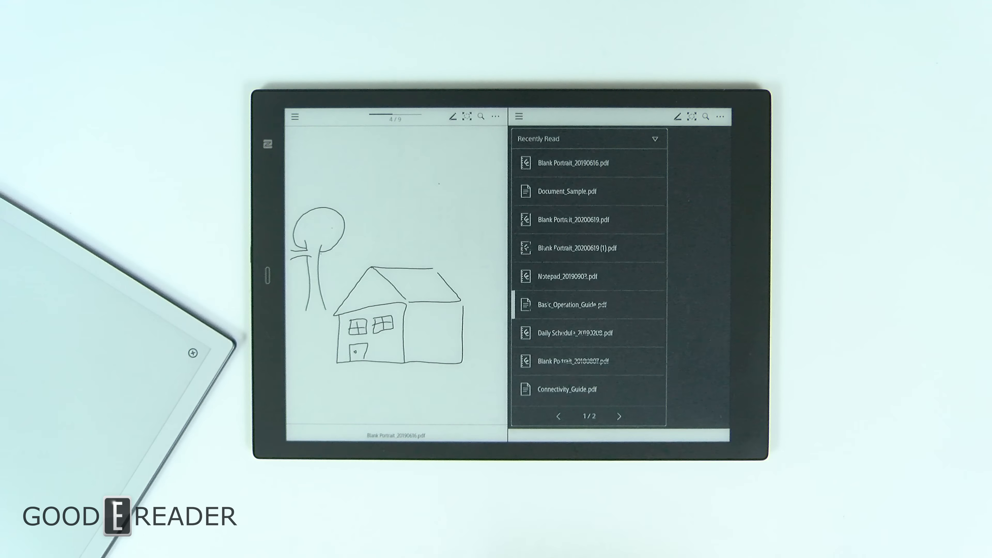
pyautogui.click(571, 304)
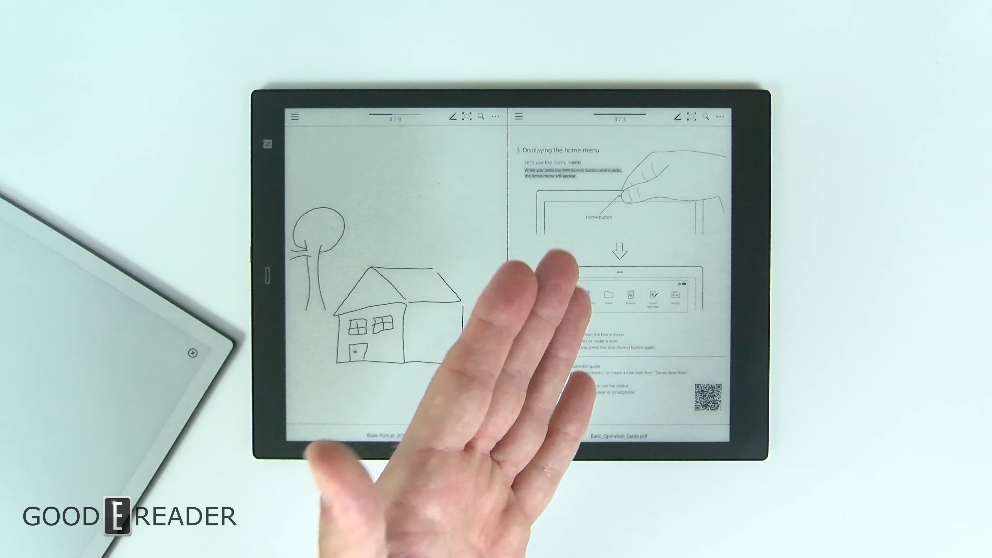